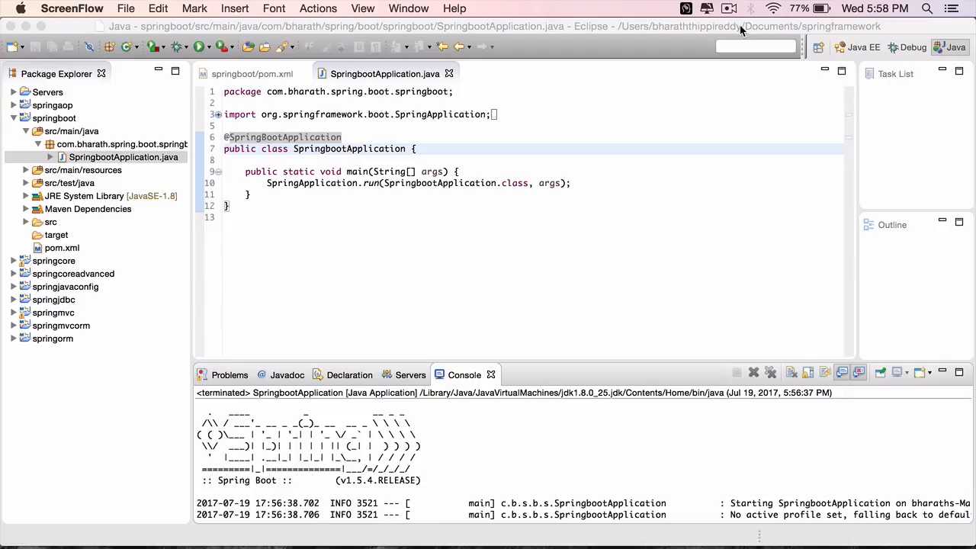
mouse_move(502, 153)
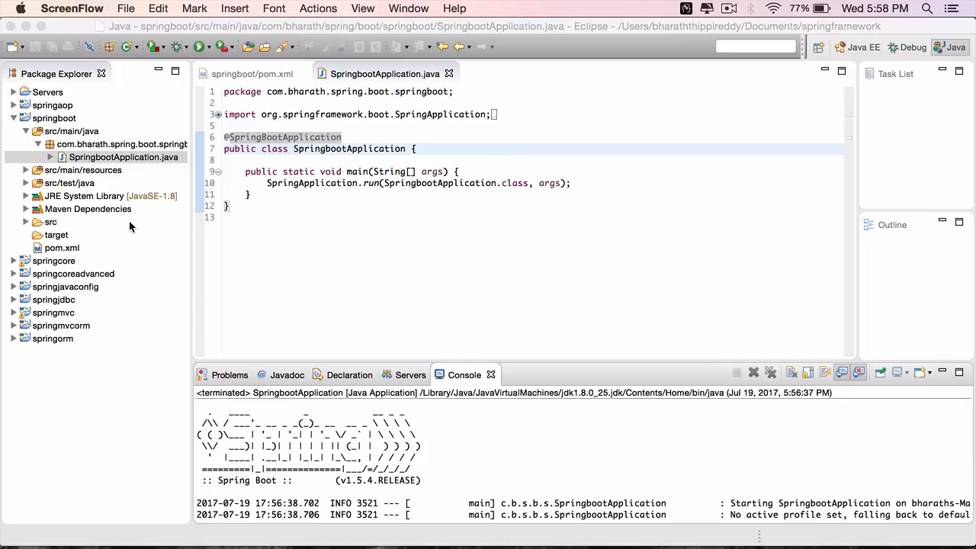
mouse_move(129, 220)
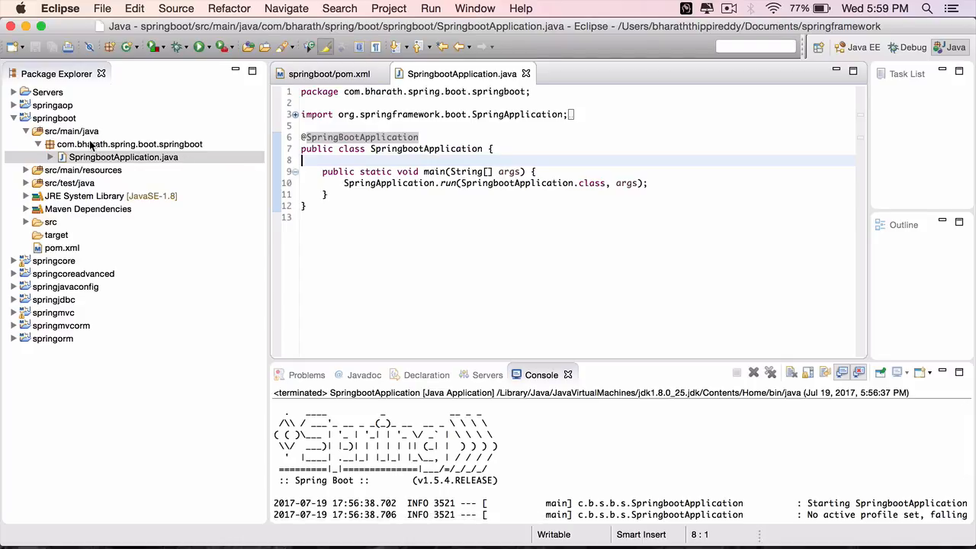
- Create class Dao in package com.bharath.spring.boot.springboot.dao via the New Class wizard
right_click(122, 157)
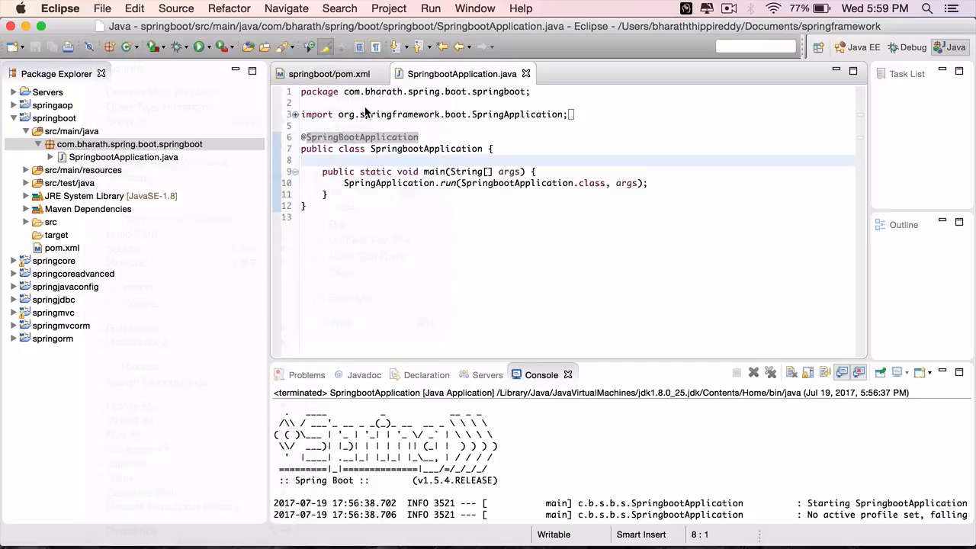
text(Dao)
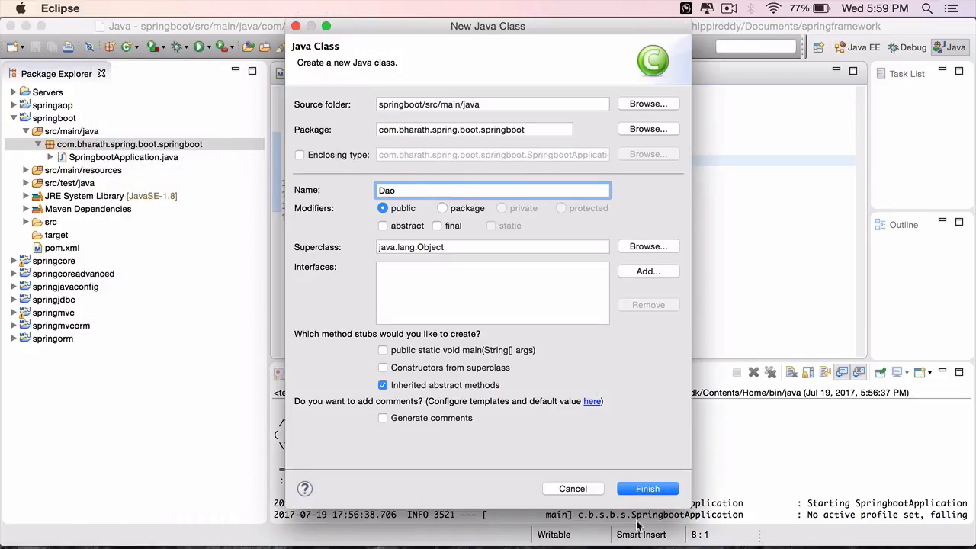
click(473, 129)
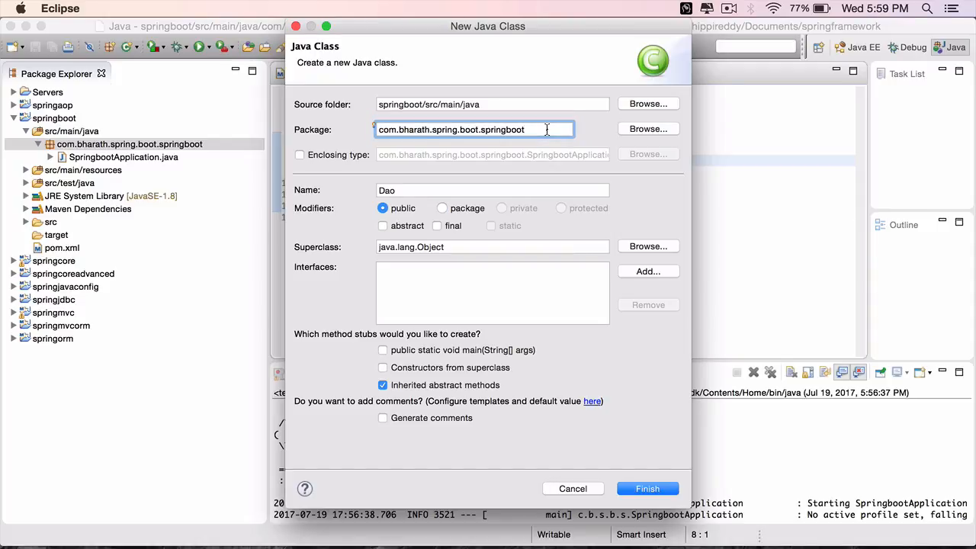
text(.dao)
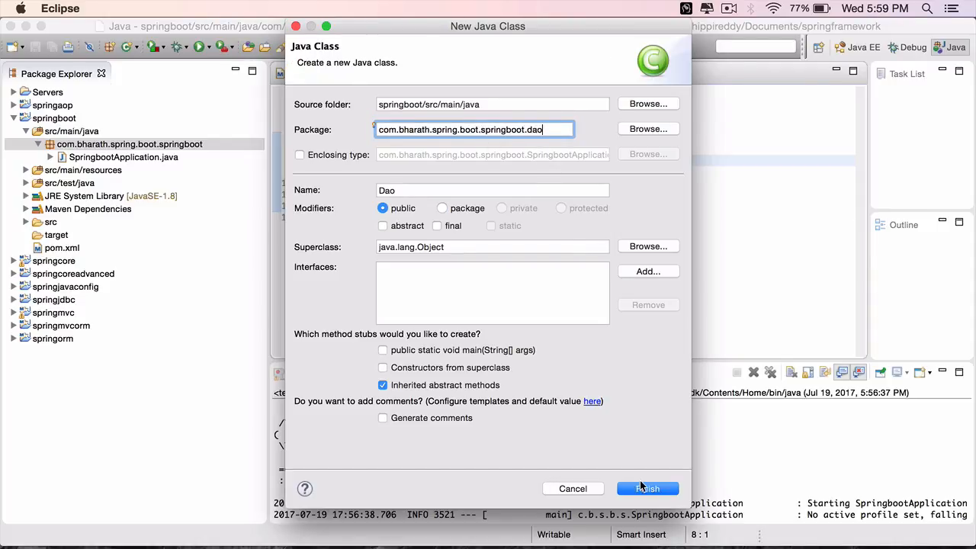
click(646, 487)
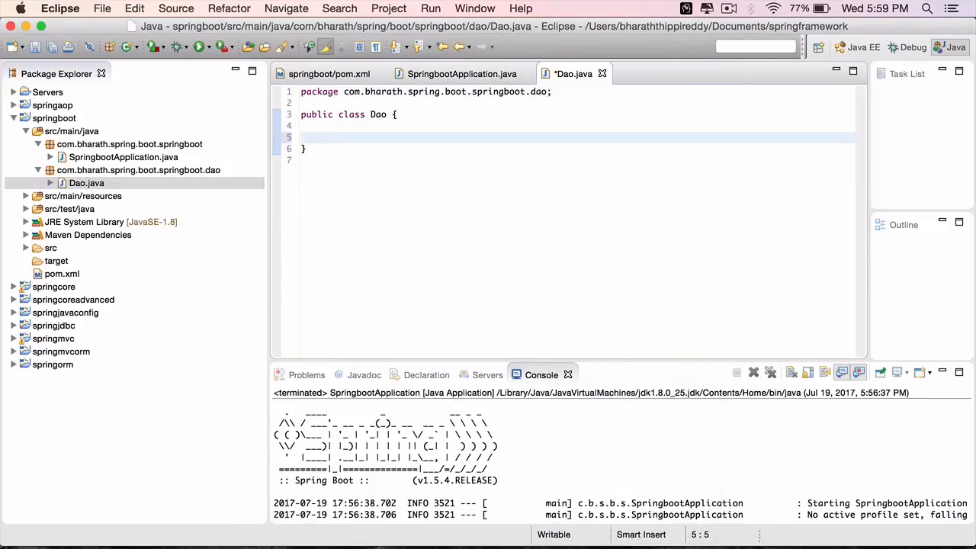
- Add a public void create() method to Dao that prints 'Created' with System.out.println
text(public void)
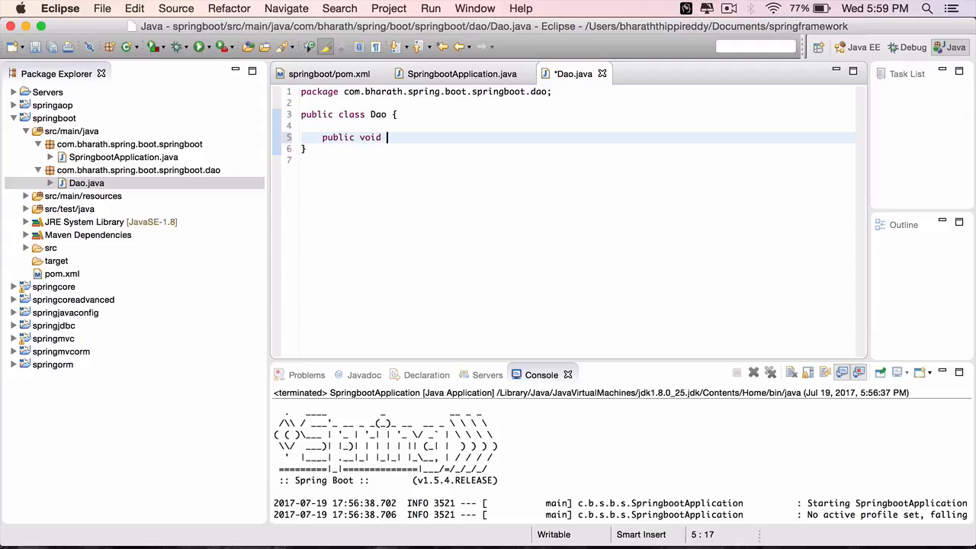
text(crea)
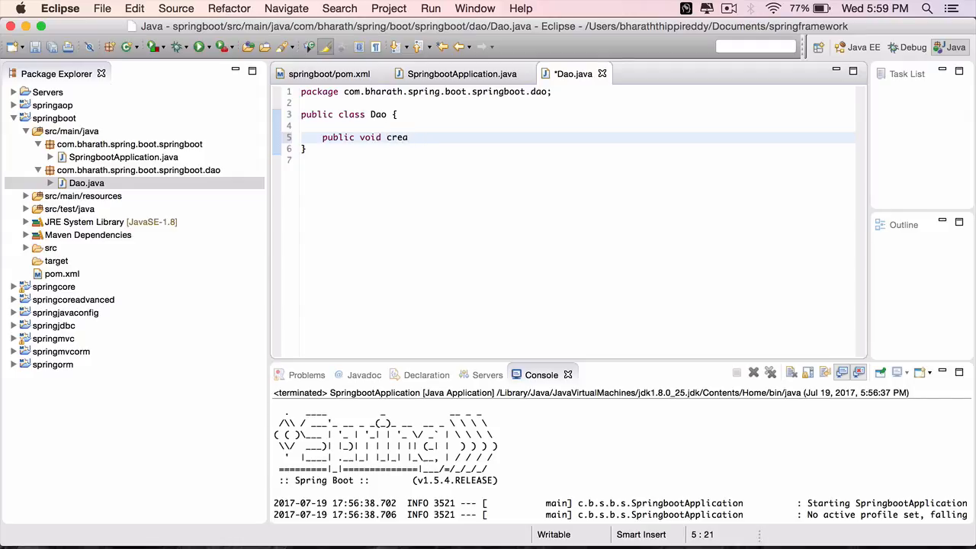
text(te(){)
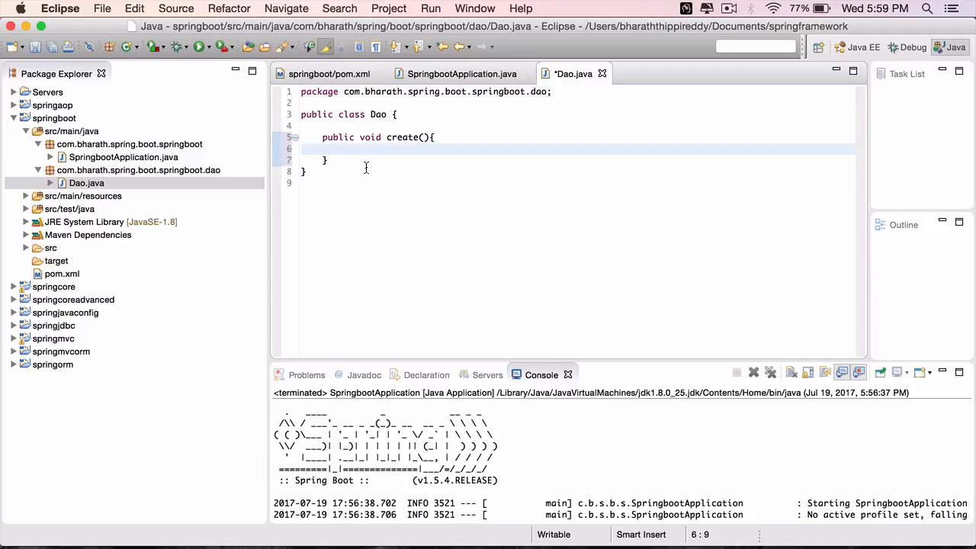
text(System.out.println("");)
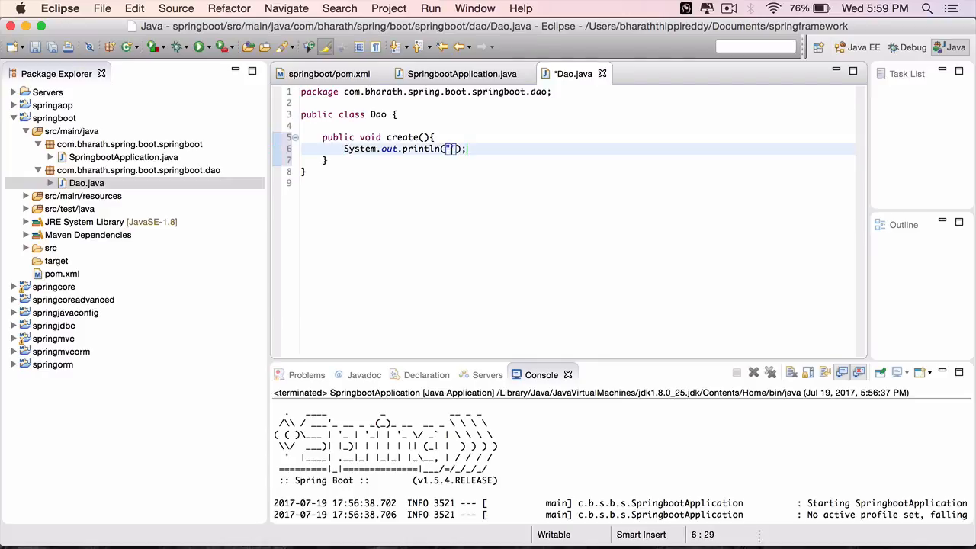
text(Created)
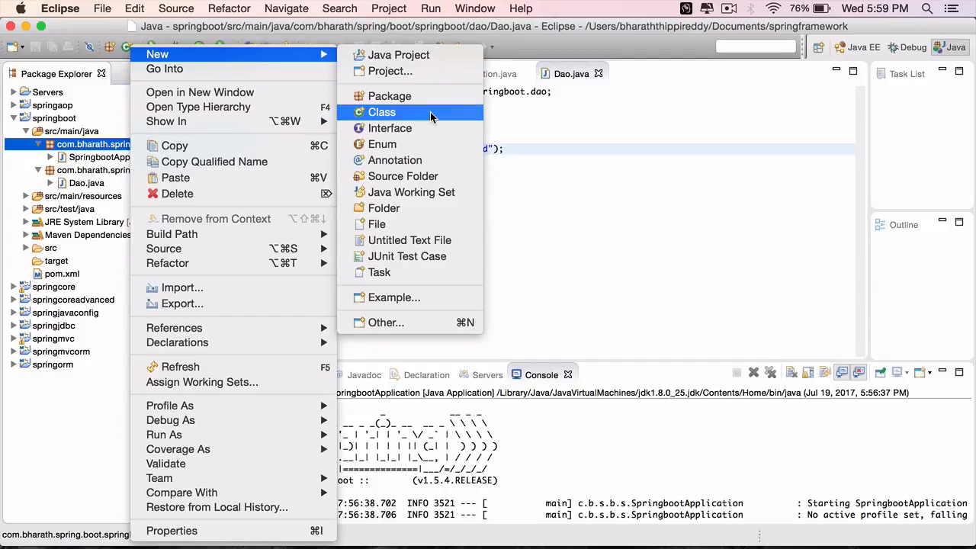
- Create a new class named Service in the com.bharath.spring.boot.springboot package
click(381, 112)
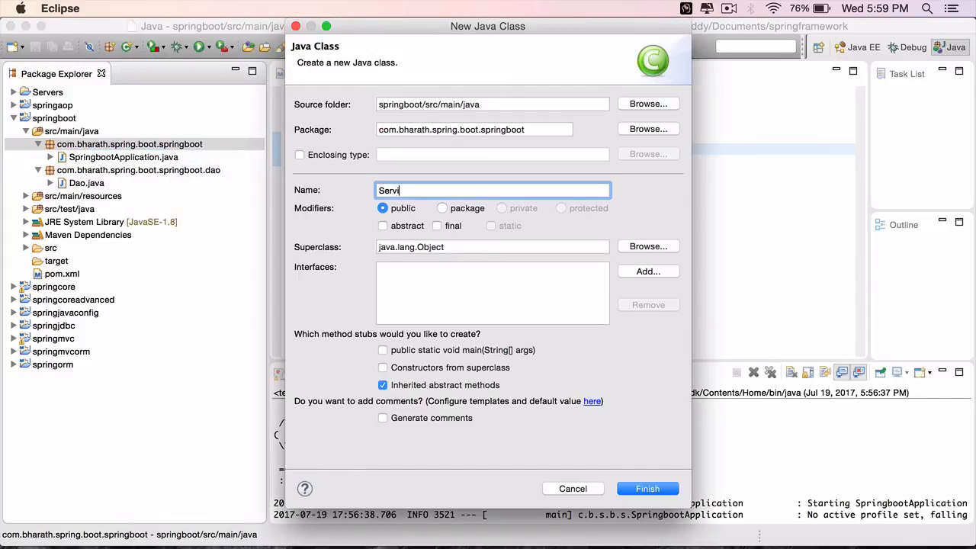
text(ce)
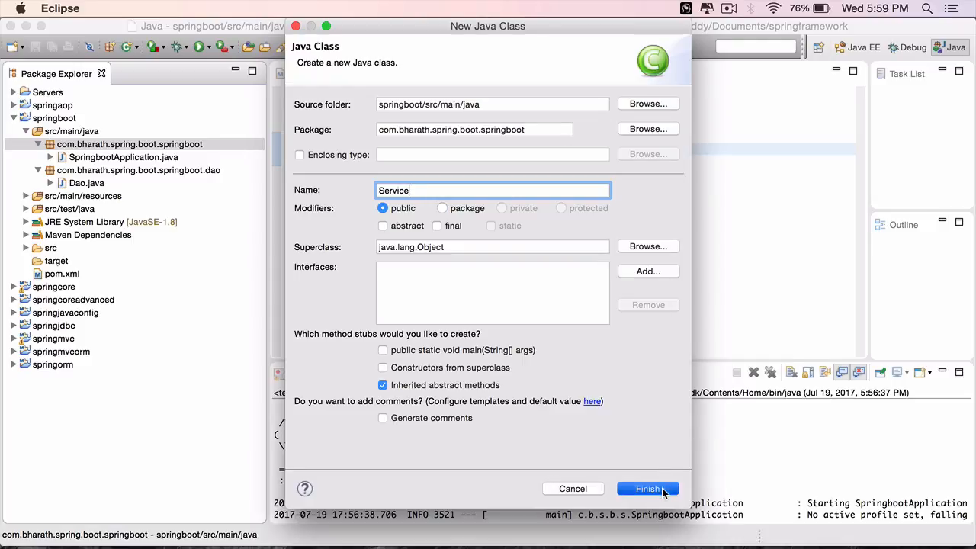
click(647, 488)
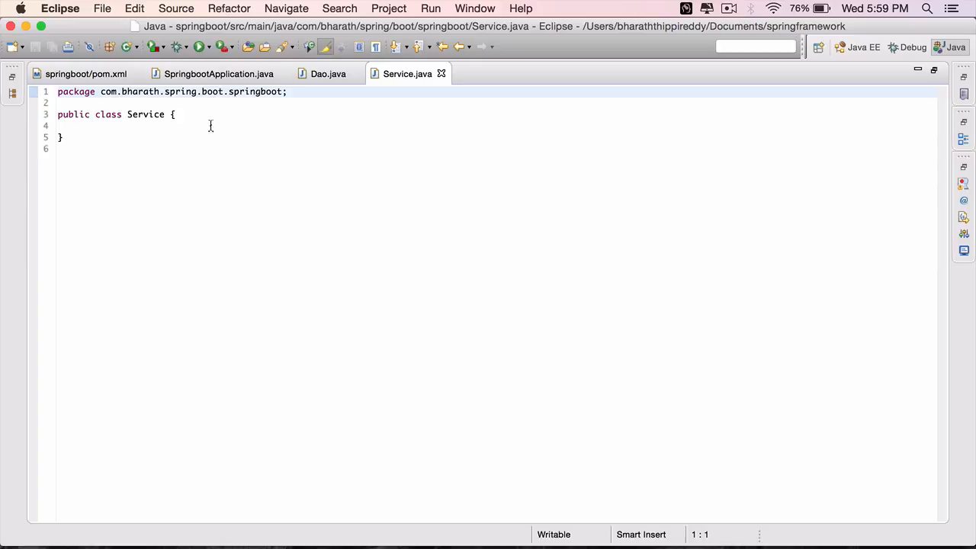
click(174, 115)
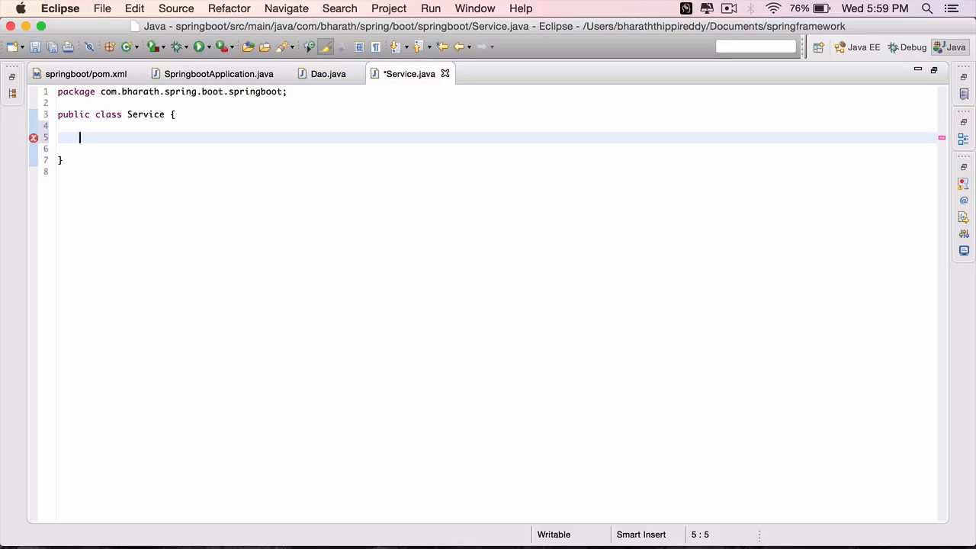
text(Dao dao;)
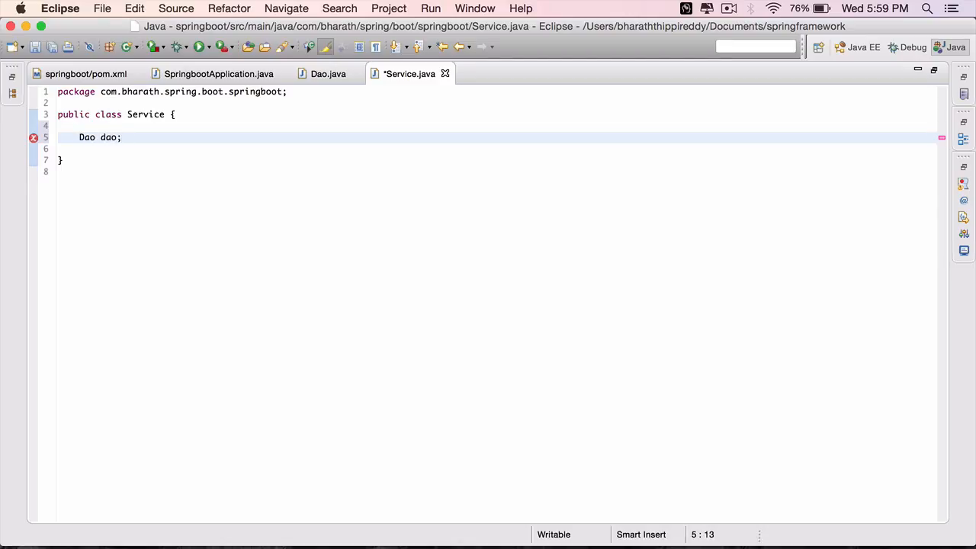
text(Service(){)
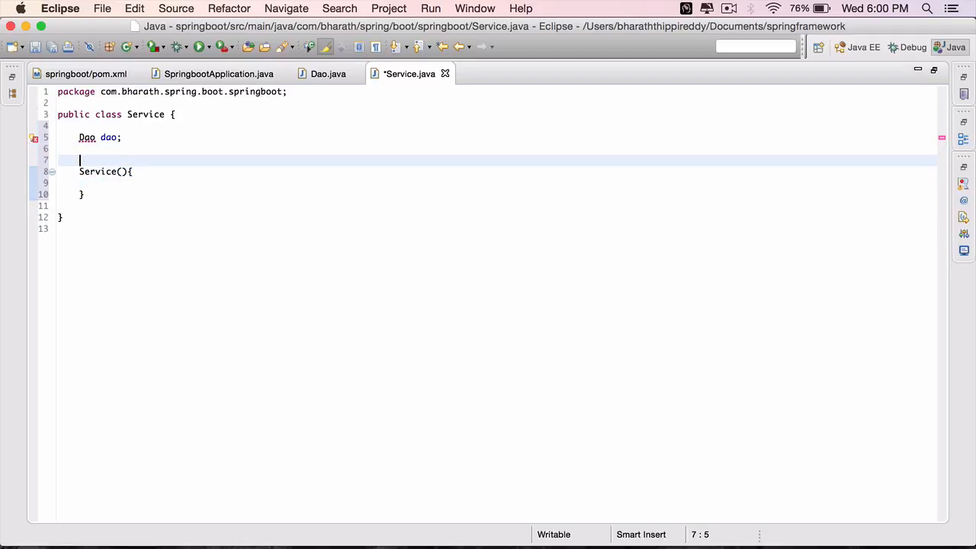
text(@)
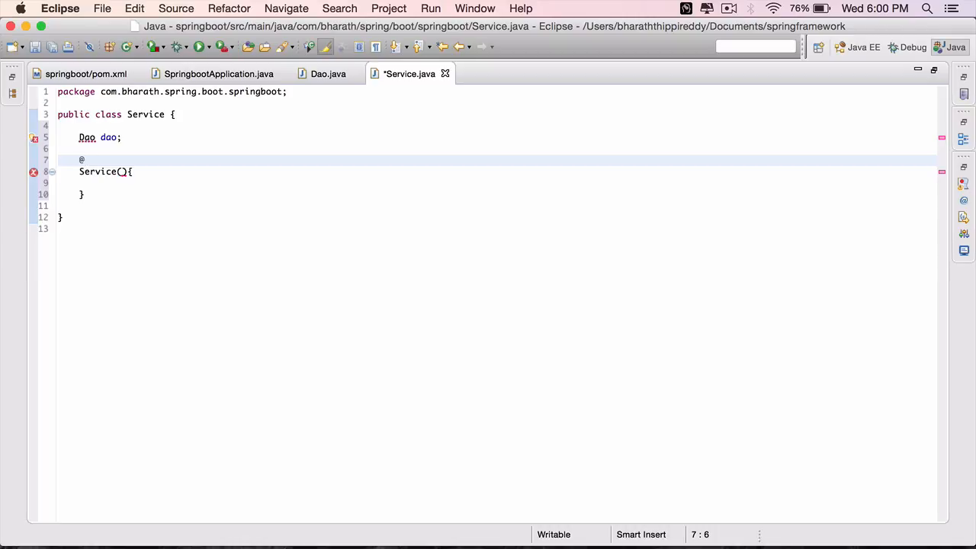
text(au)
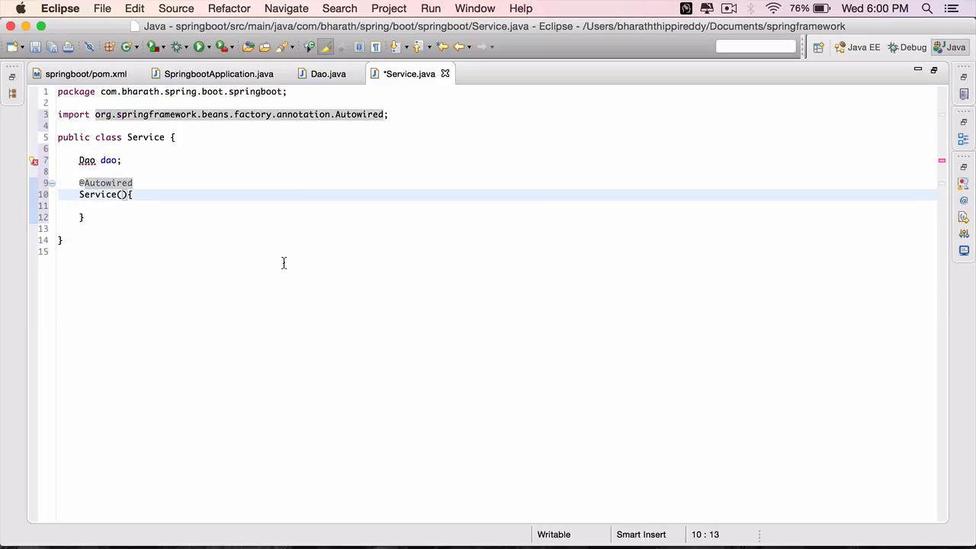
- Give the constructor a Dao dao parameter assigning this.dao = dao, and save the file
text(Dao dao)
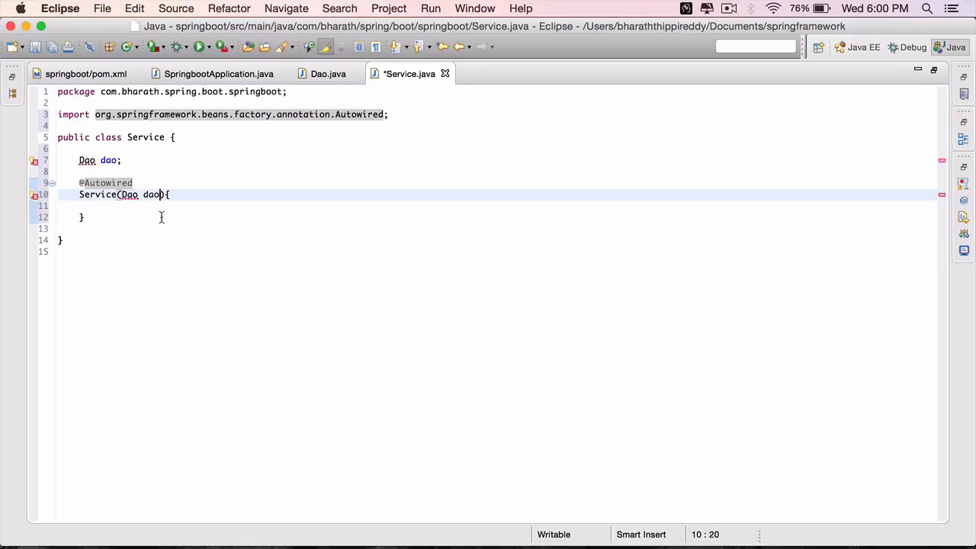
text(this.dao  = dao;)
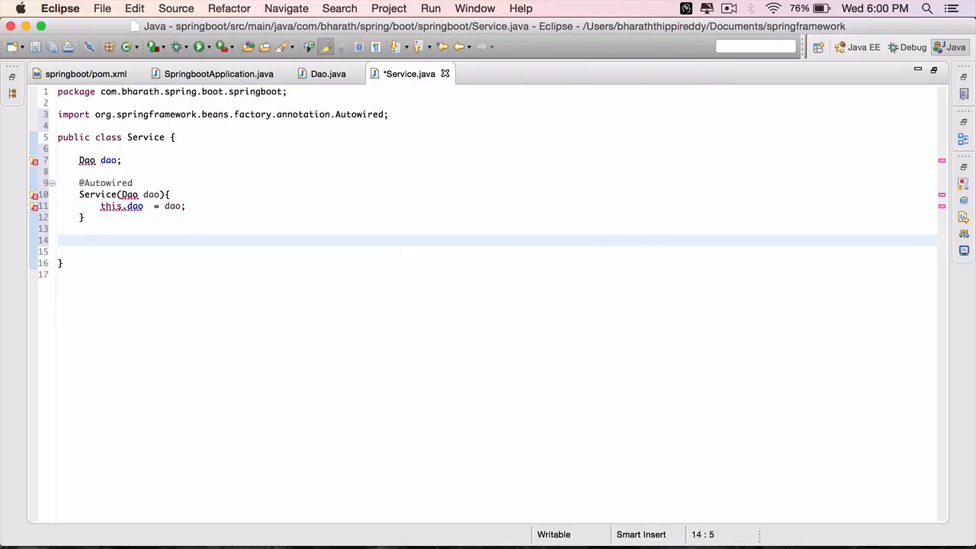
key(cmd+s)
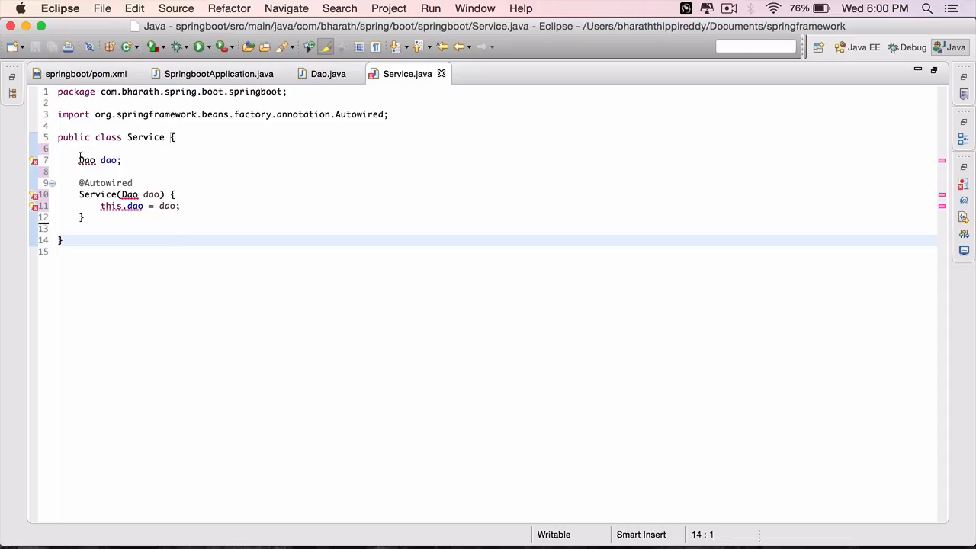
- Import Dao via Quick Fix and add a save() method calling dao.create(), then save
click(87, 160)
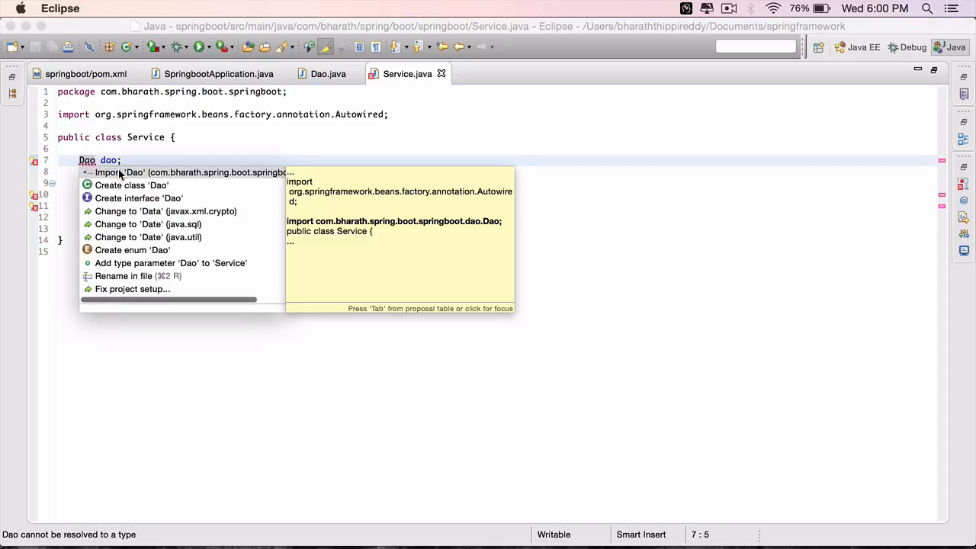
click(130, 171)
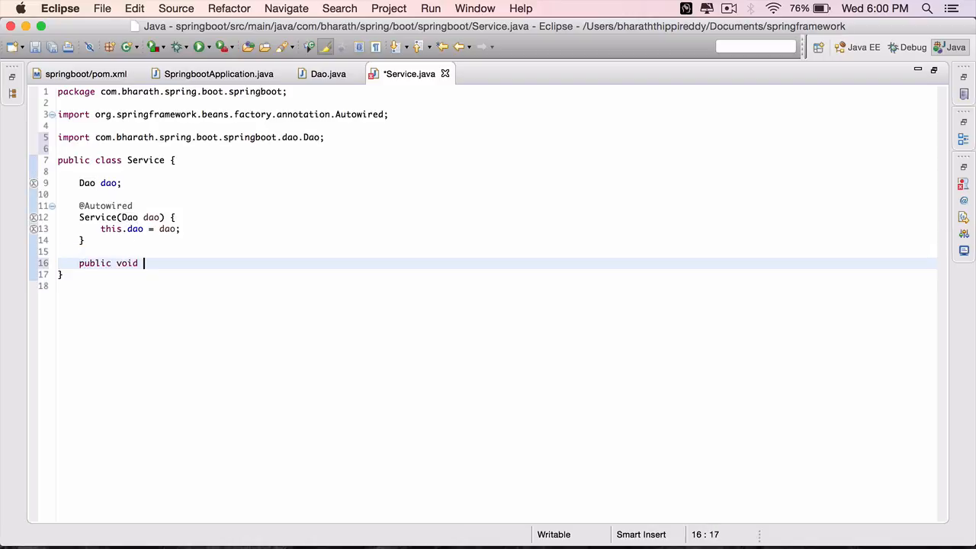
text(save(){)
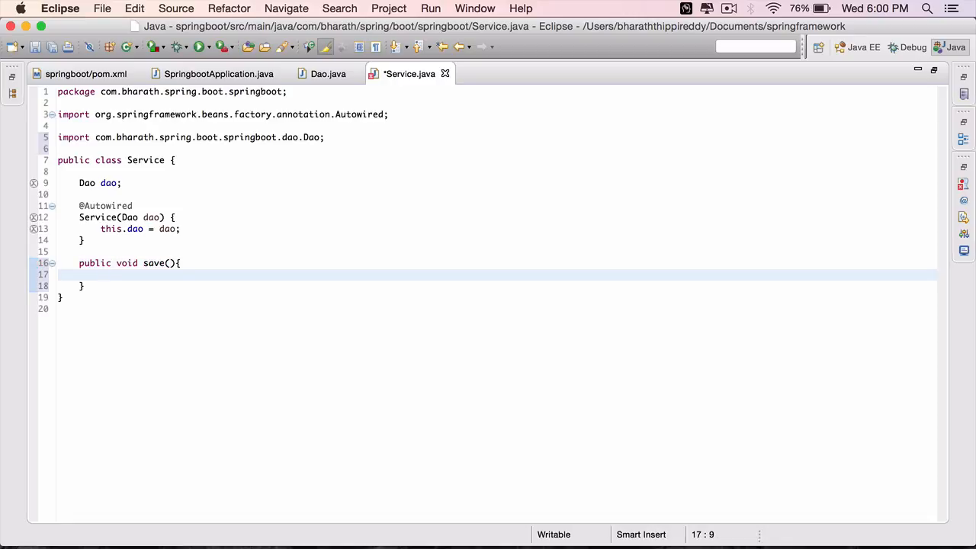
text(dao.create();)
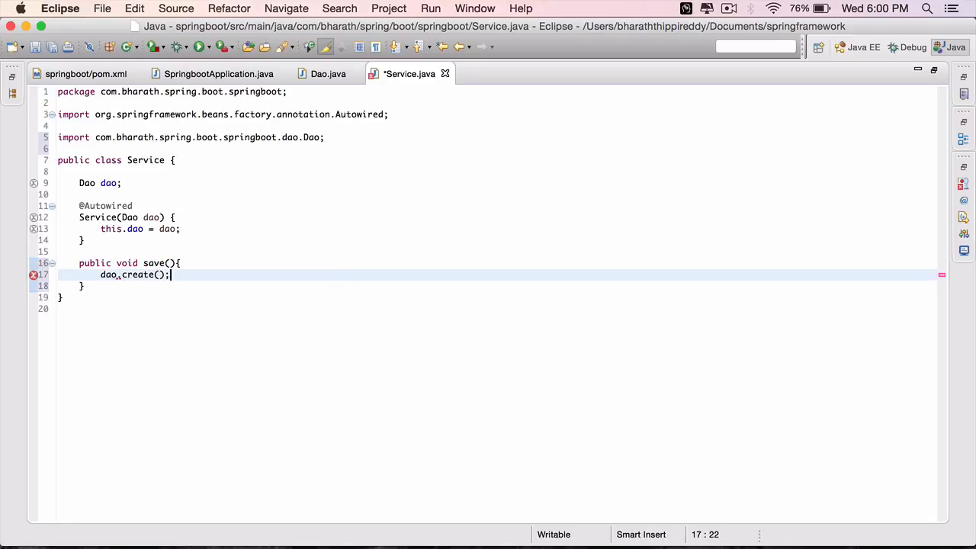
key(cmd+s)
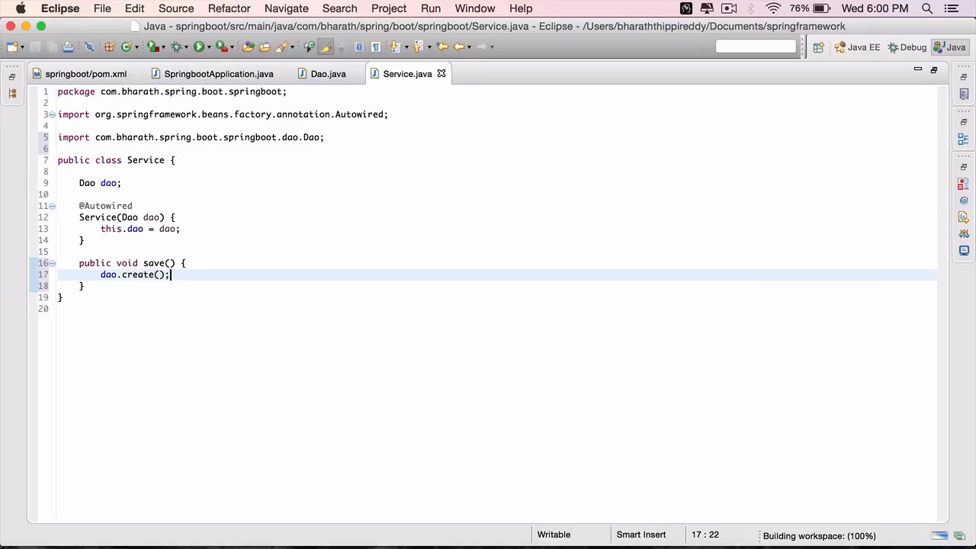
click(328, 73)
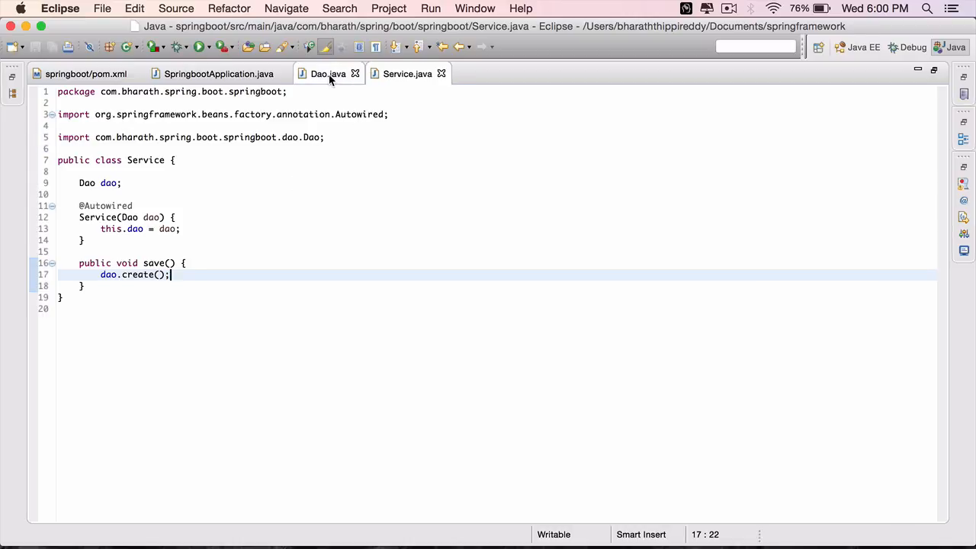
click(326, 73)
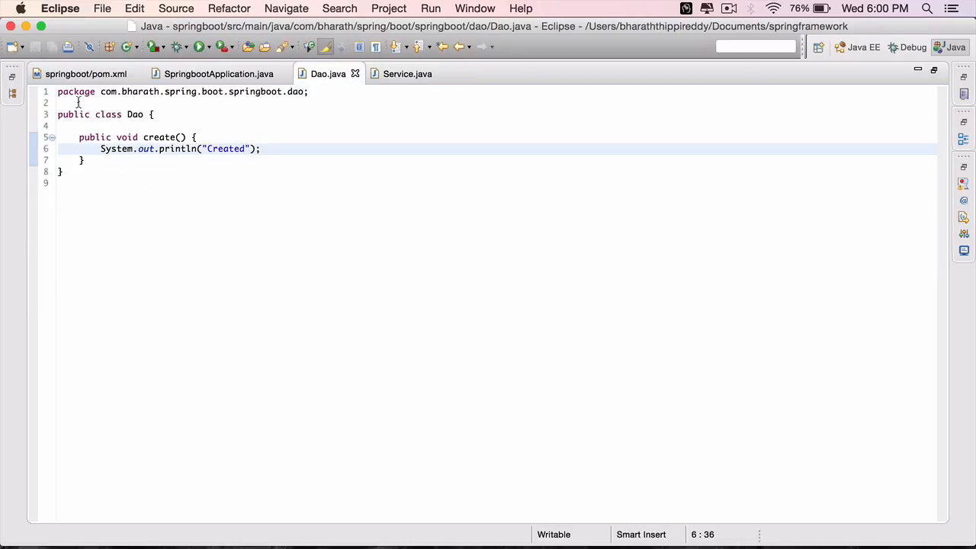
text(@Component)
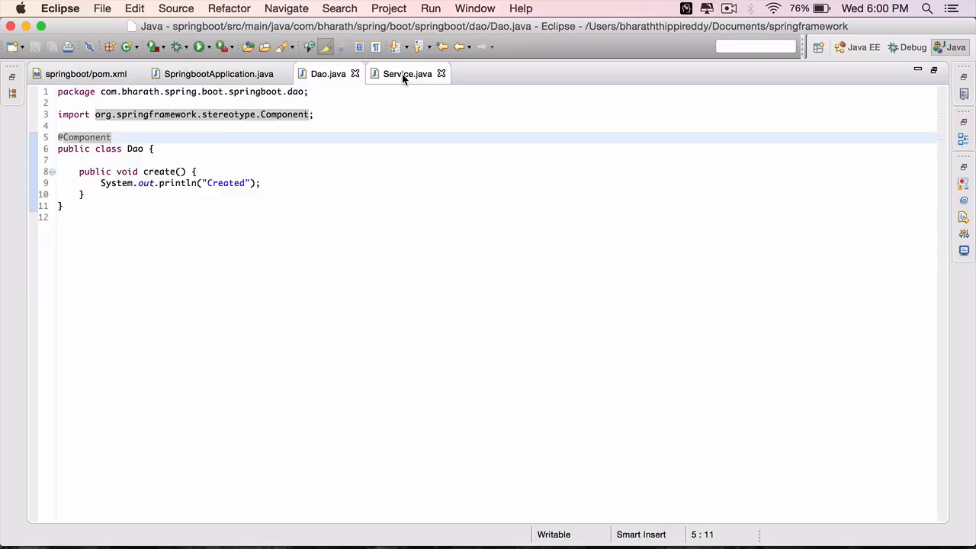
click(407, 73)
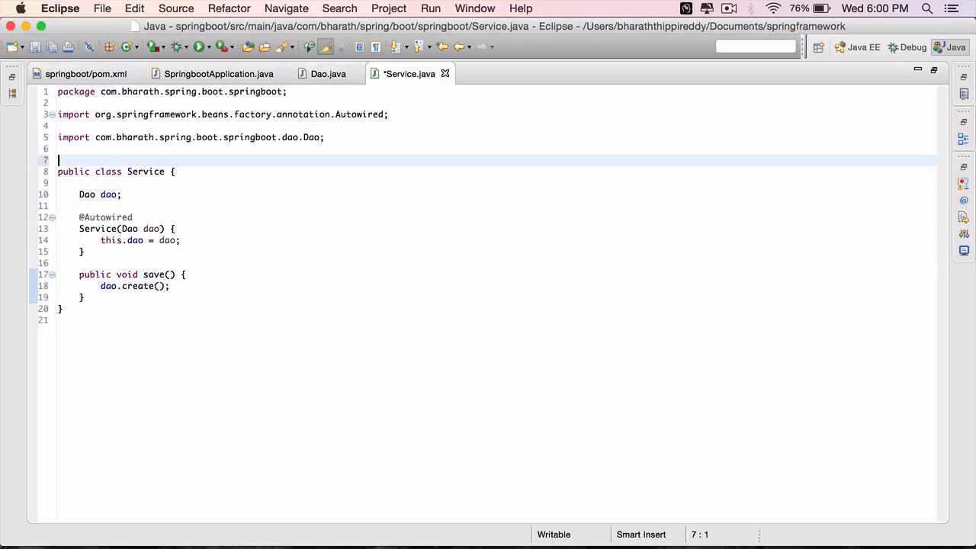
text(@Component)
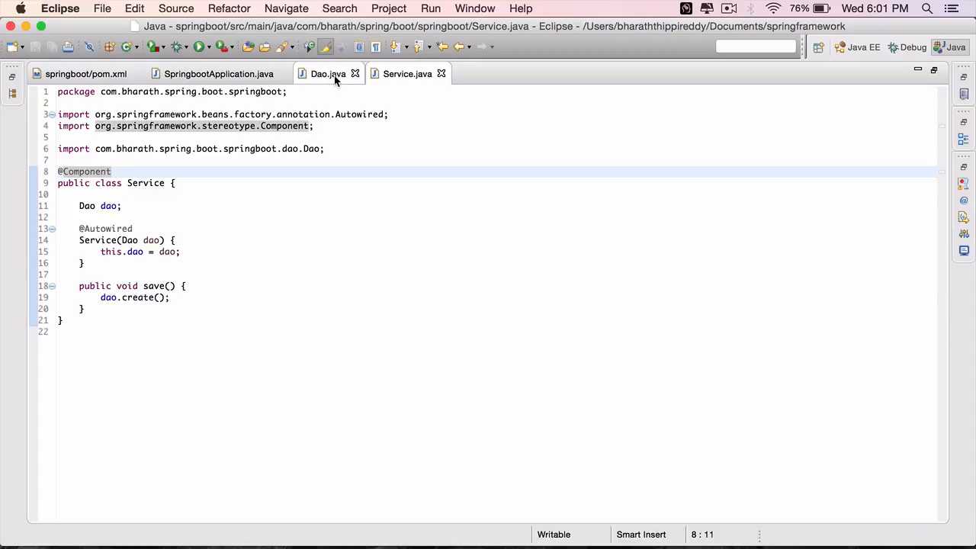
click(328, 73)
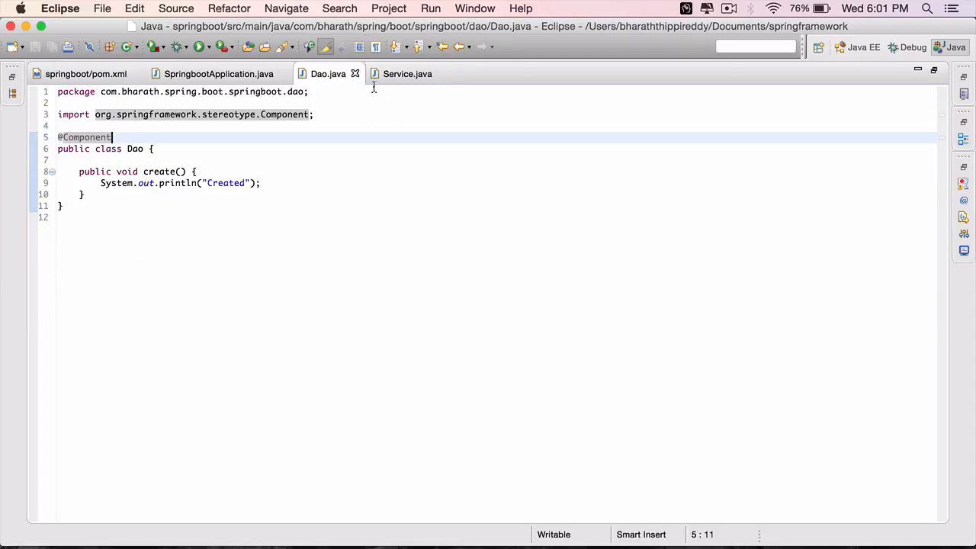